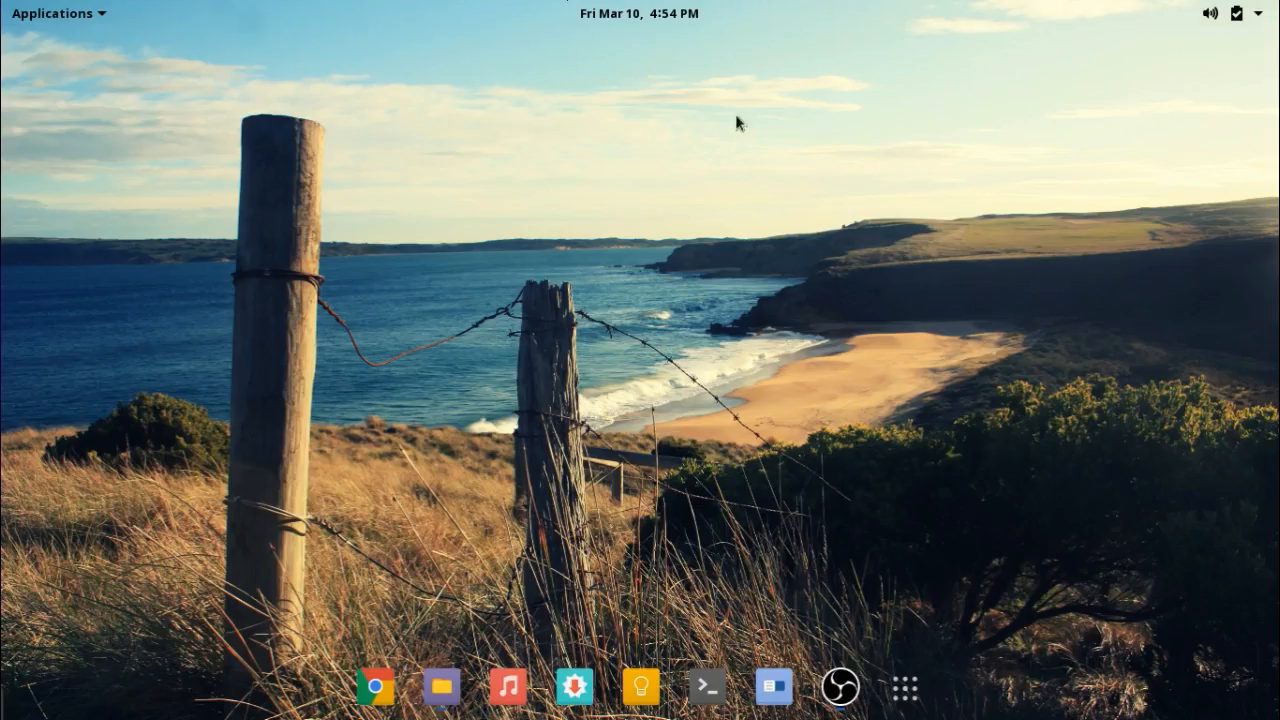
mouse_move(440, 688)
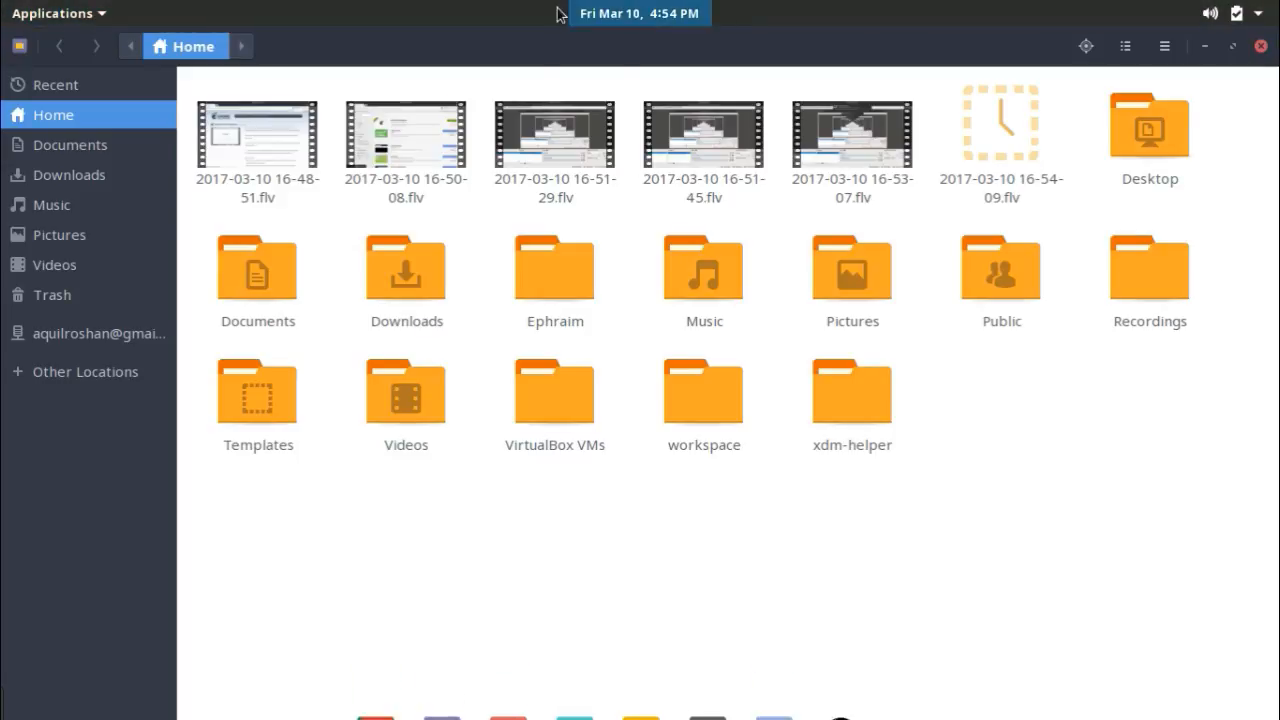
mouse_move(1208, 78)
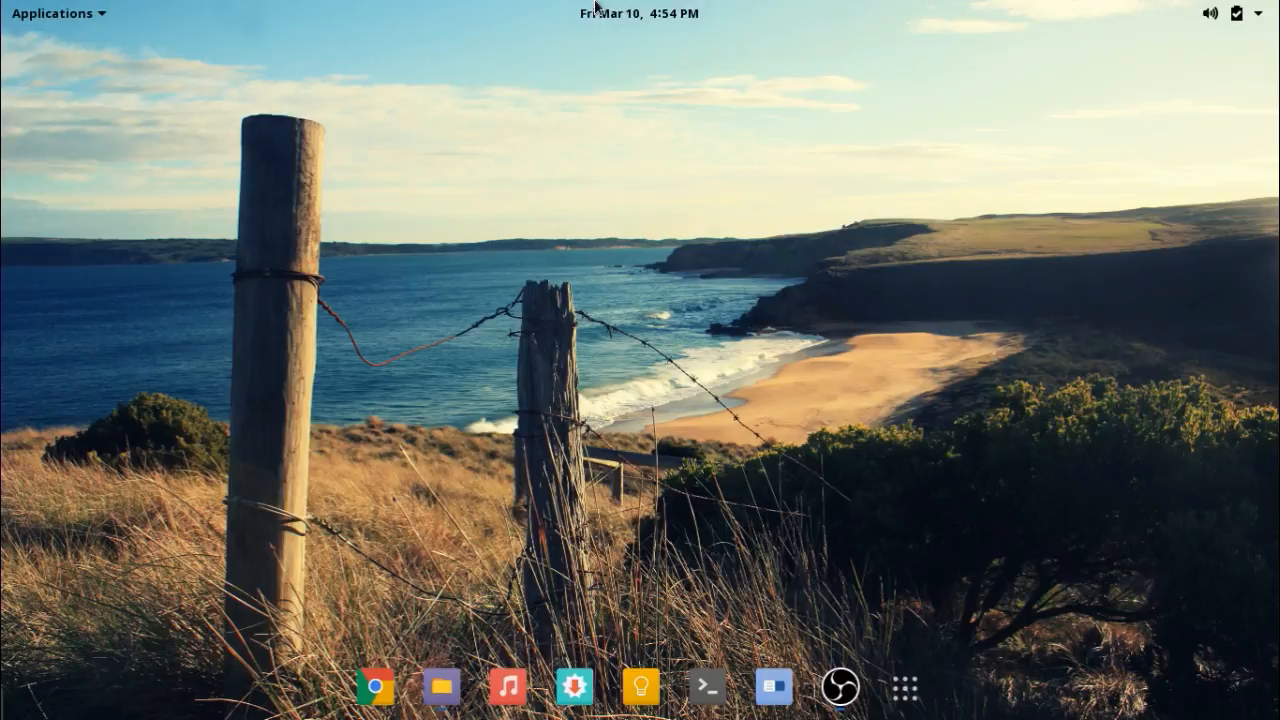
mouse_move(766, 190)
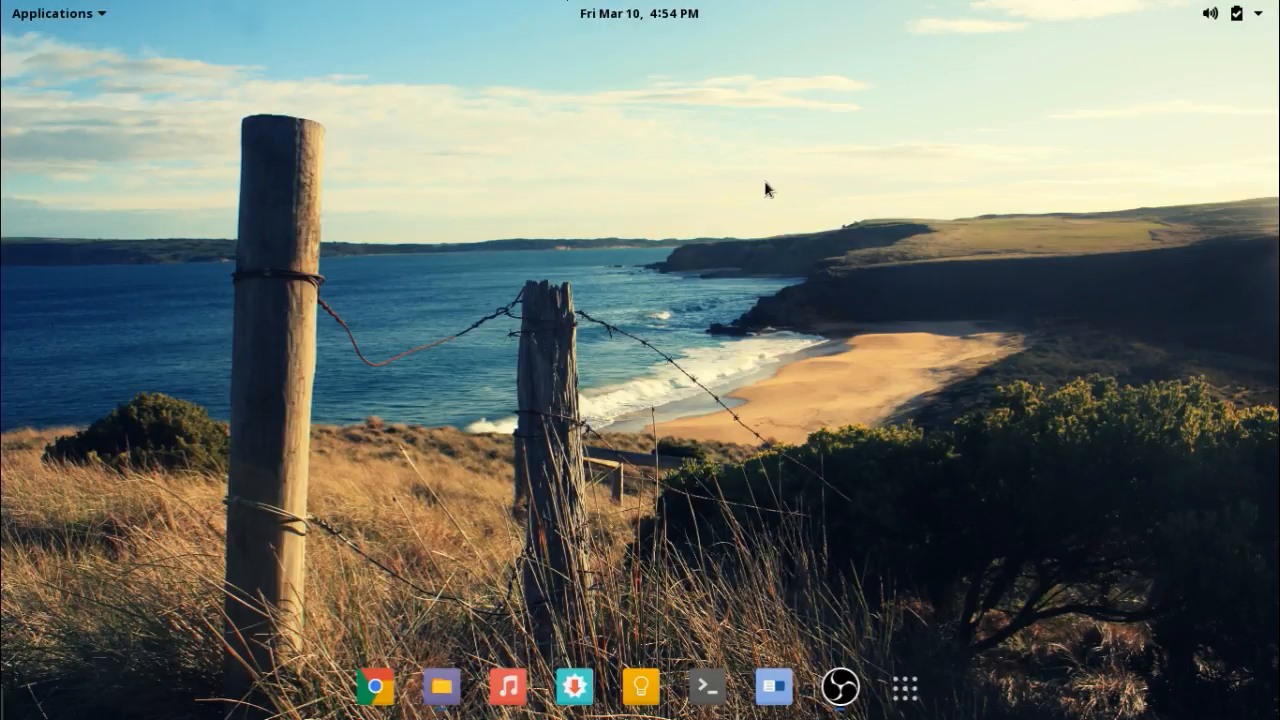
mouse_move(528, 676)
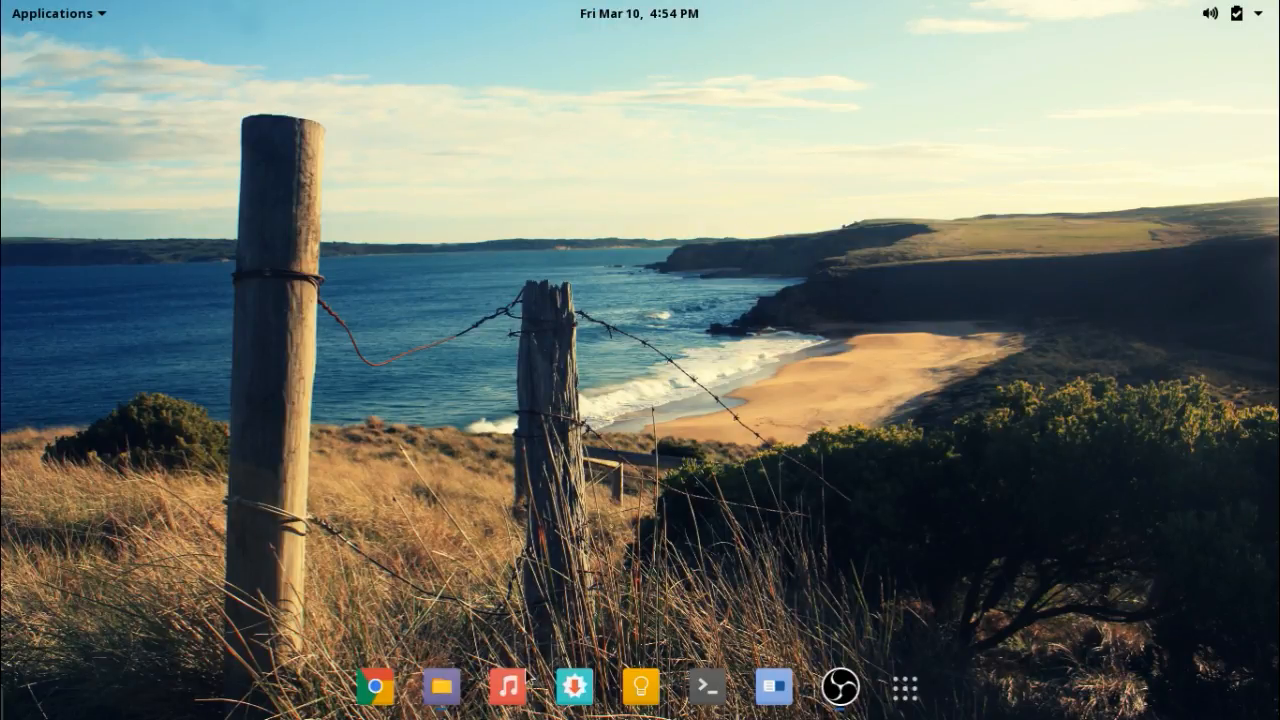
Step: Bring up the Dynamic Panel Transparency page and flip its ON/OFF switch
click(440, 686)
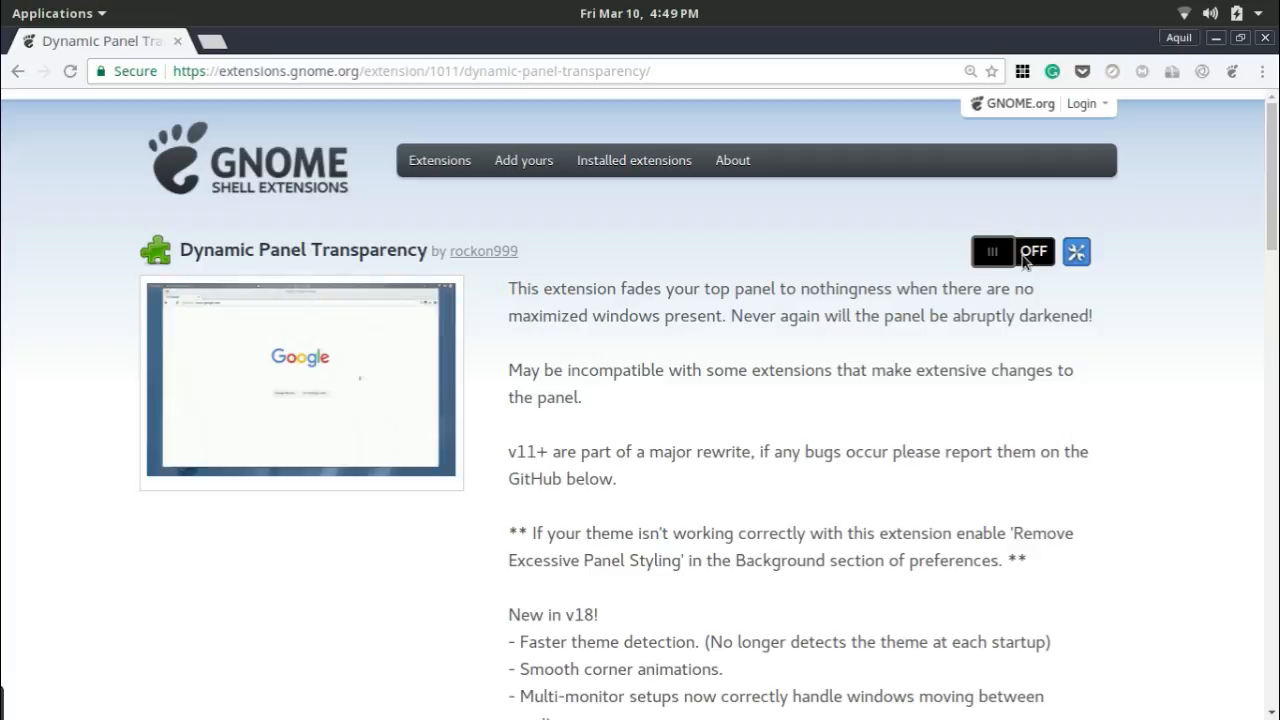
click(1012, 252)
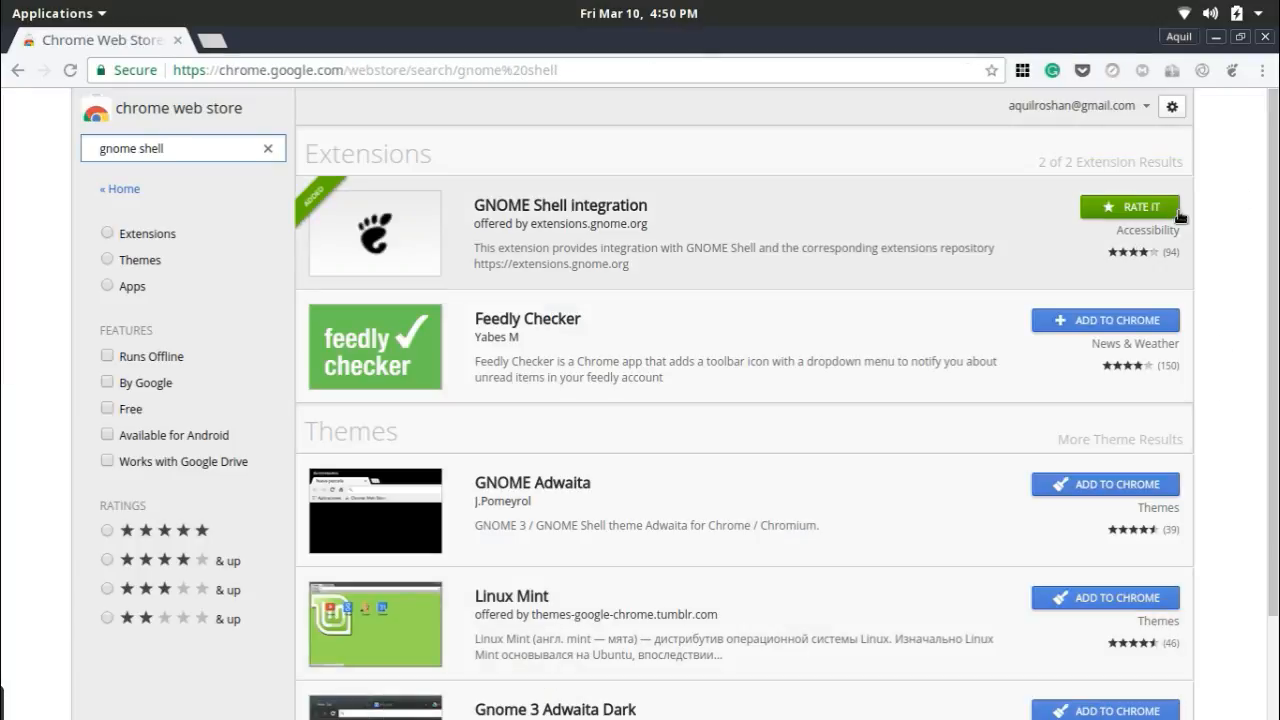
Step: Search the Chrome Web Store for 'gnome shell' and add GNOME Shell integration
click(1232, 70)
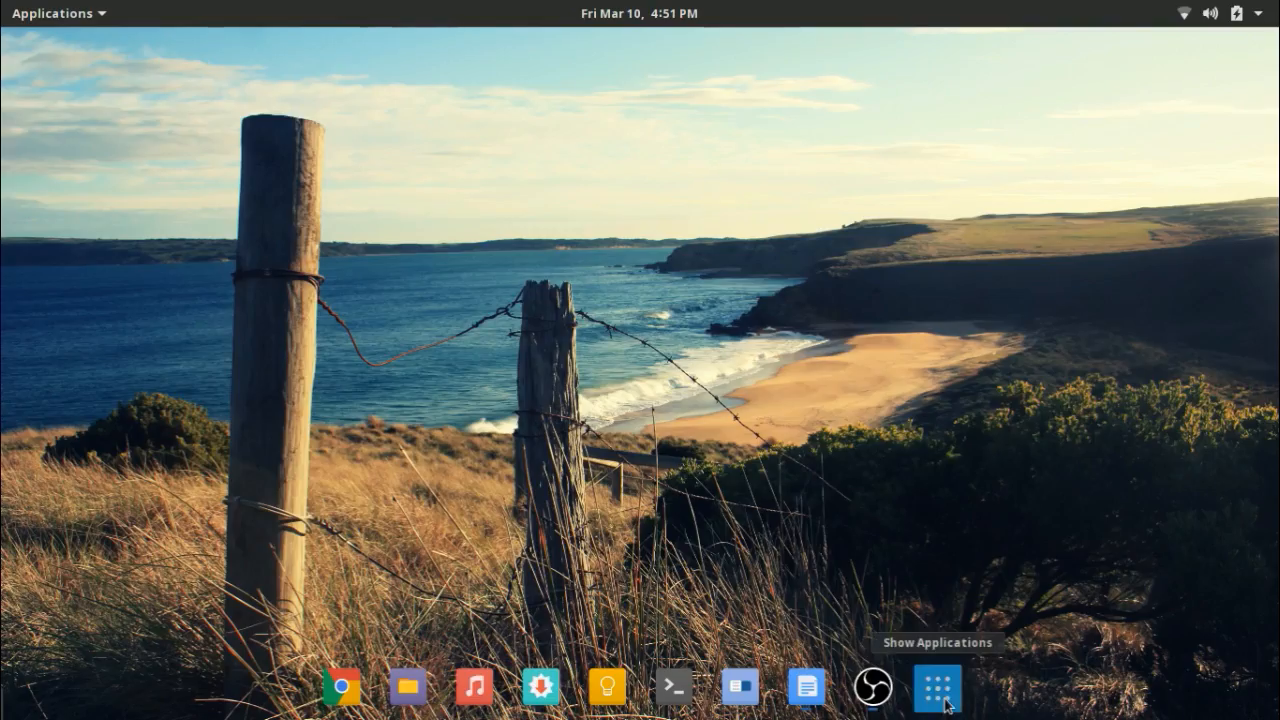
Step: Launch Tweaks via the 'tweak' search, switch on Dynamic panel transparency in Extensions, and close Tweaks
click(936, 688)
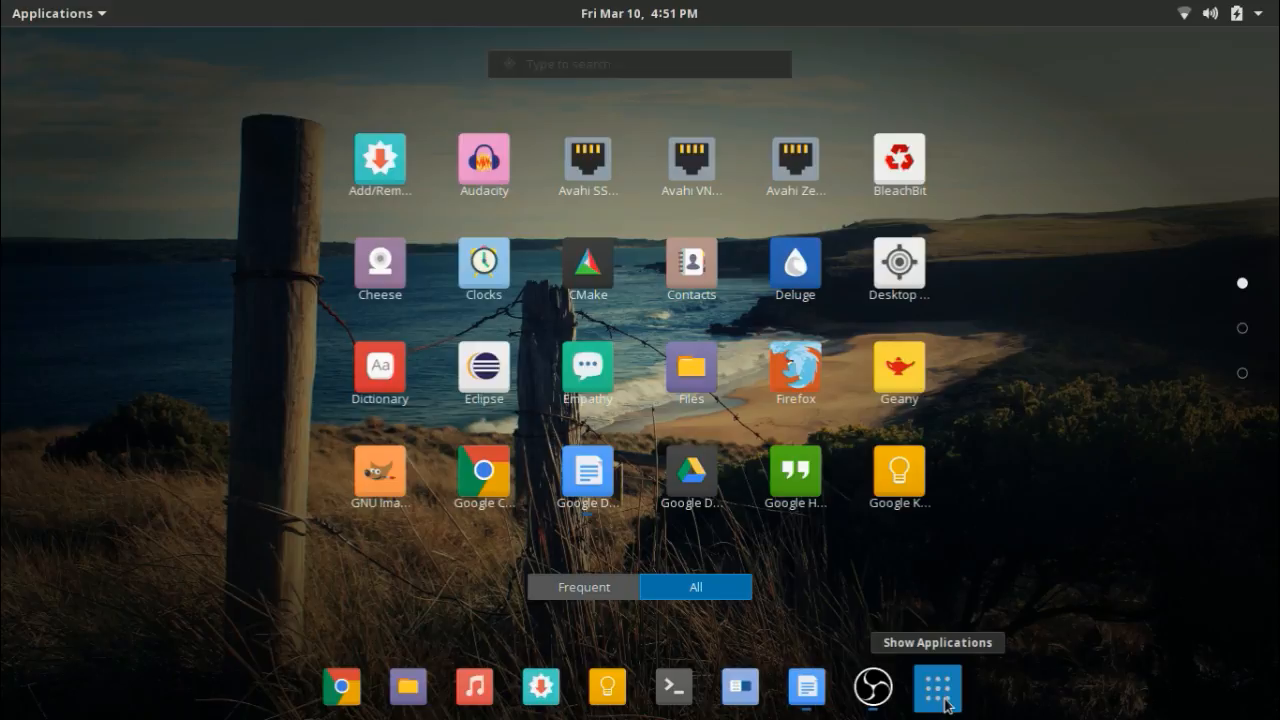
text(tweak)
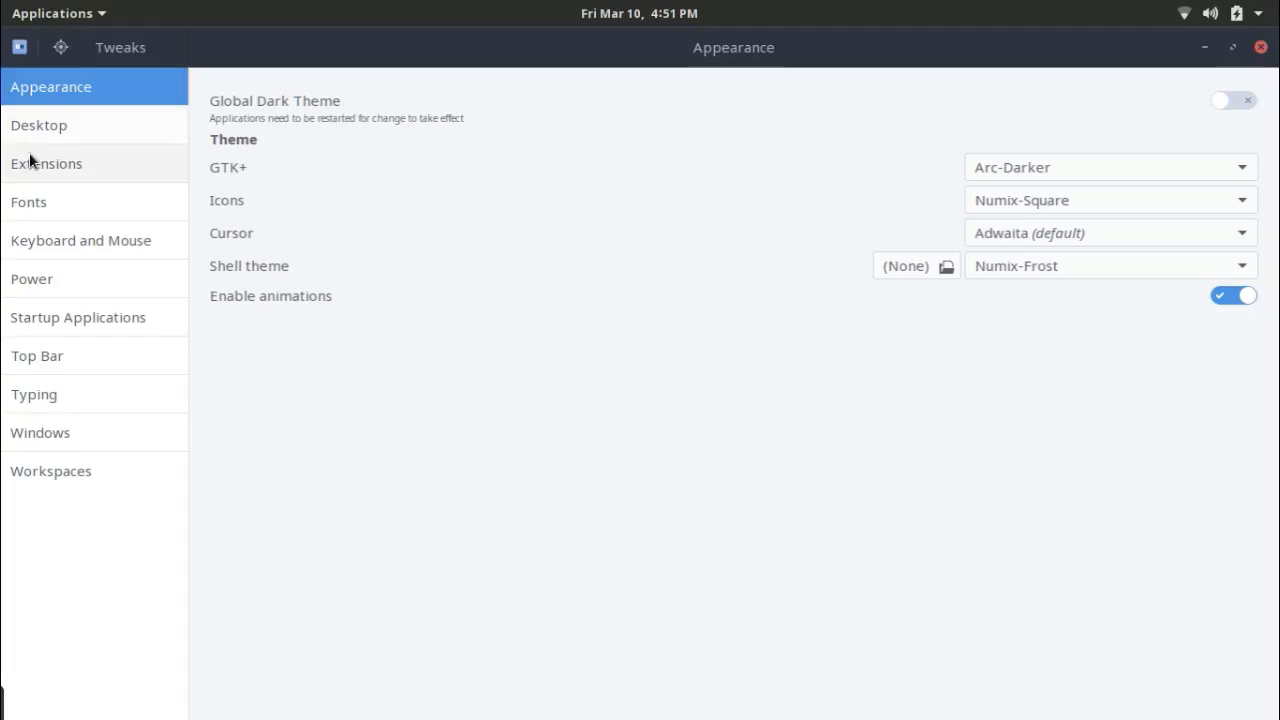
click(46, 164)
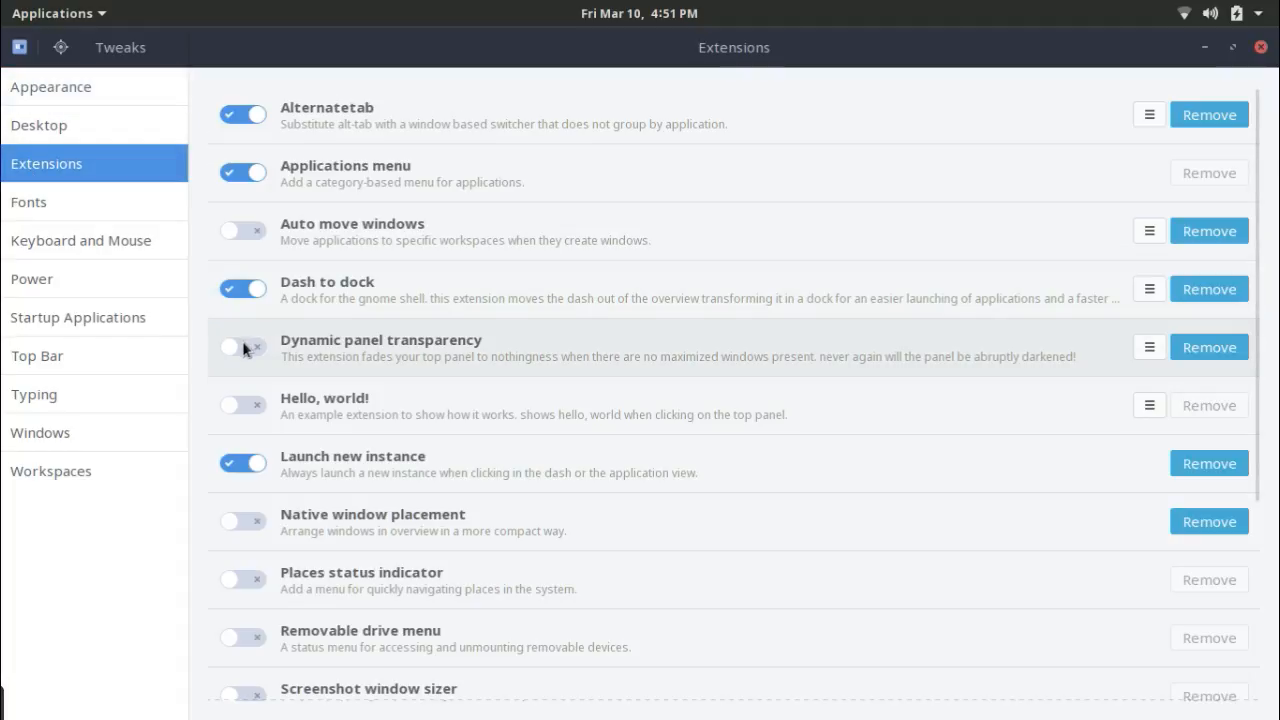
click(240, 348)
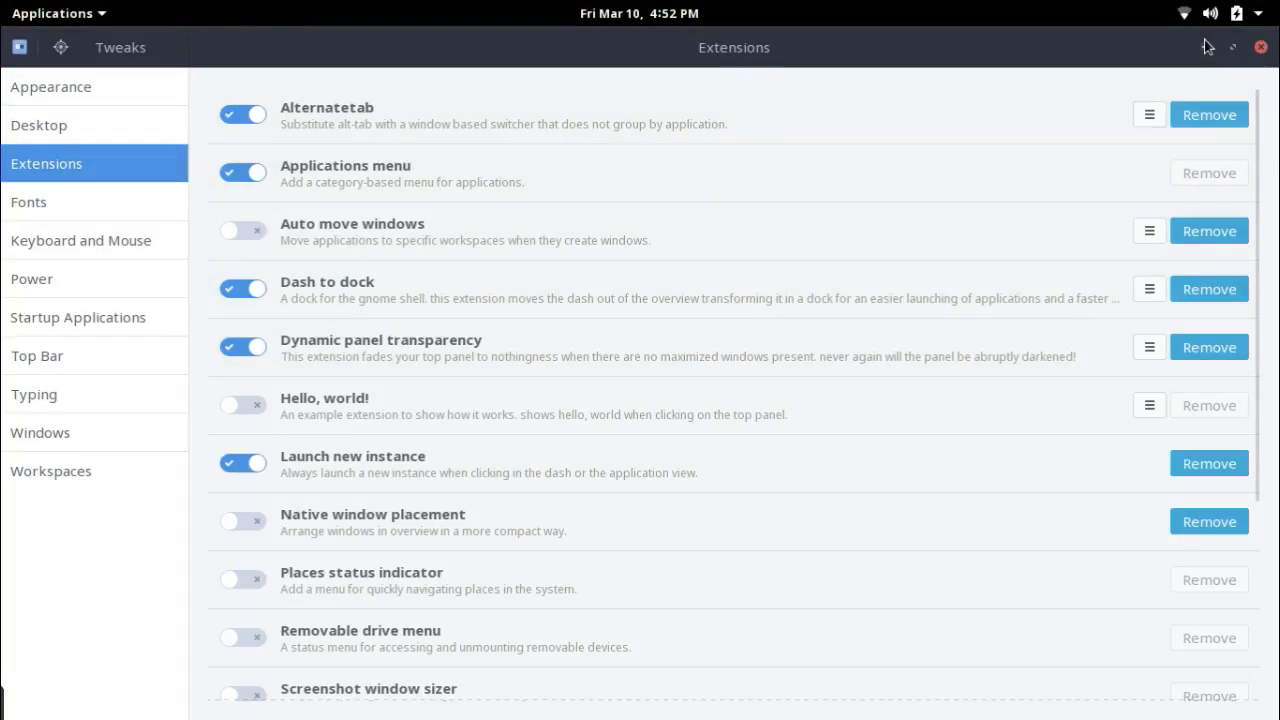
click(1260, 48)
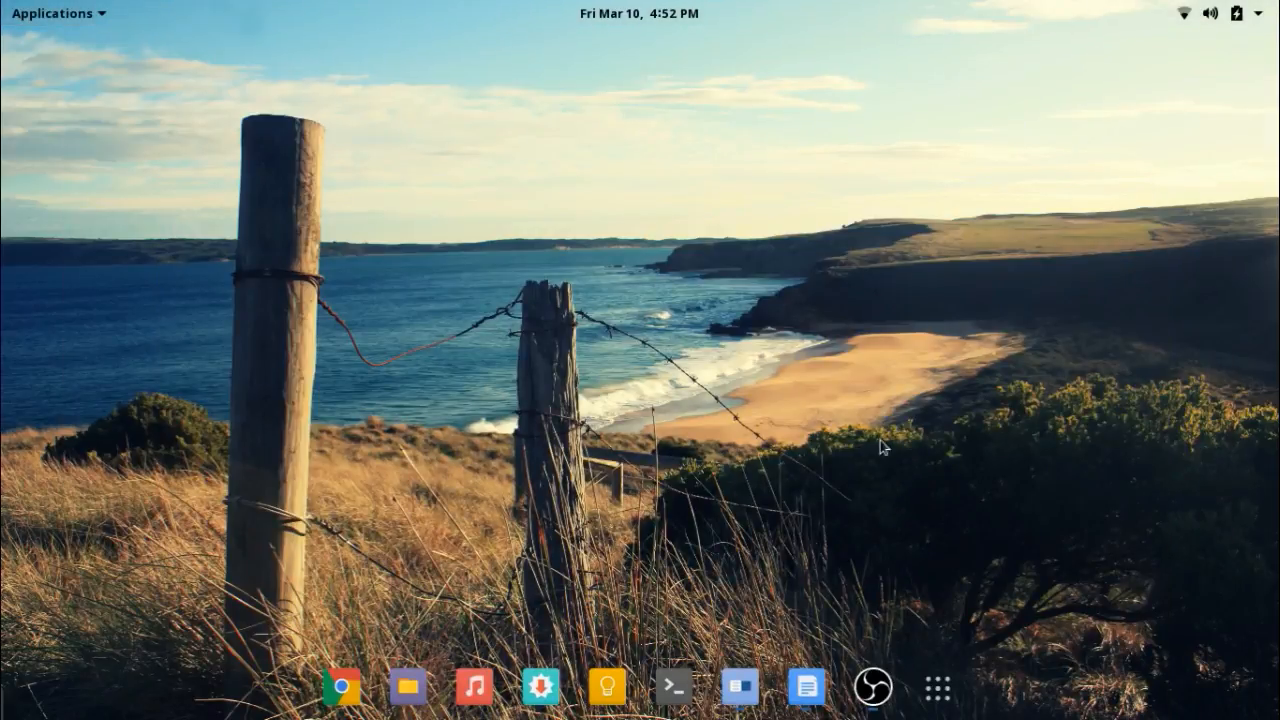
mouse_move(804, 688)
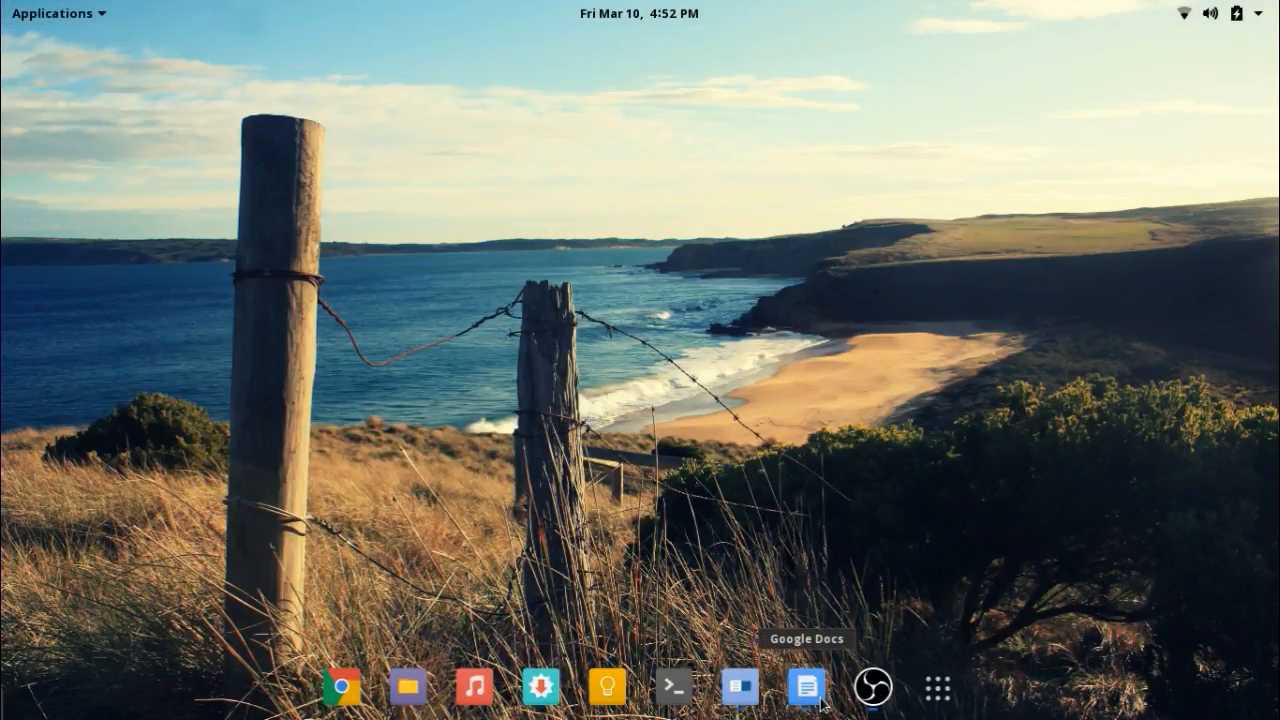
click(804, 686)
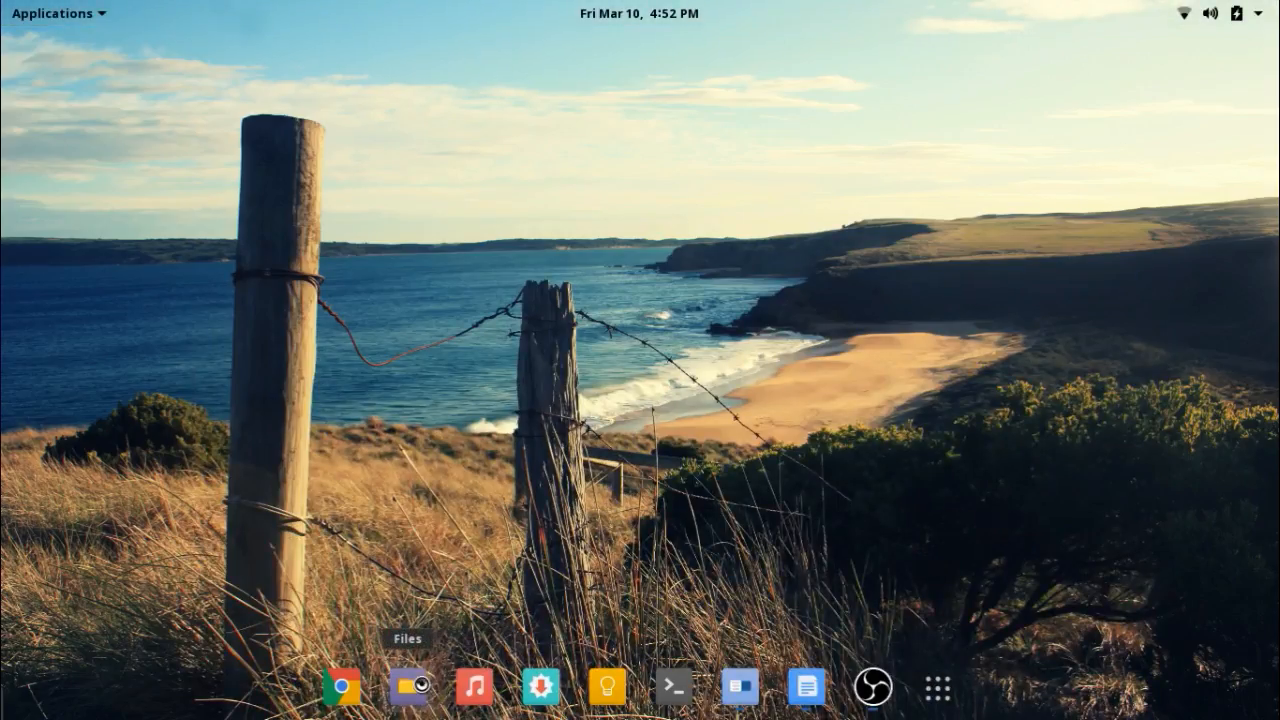
click(408, 686)
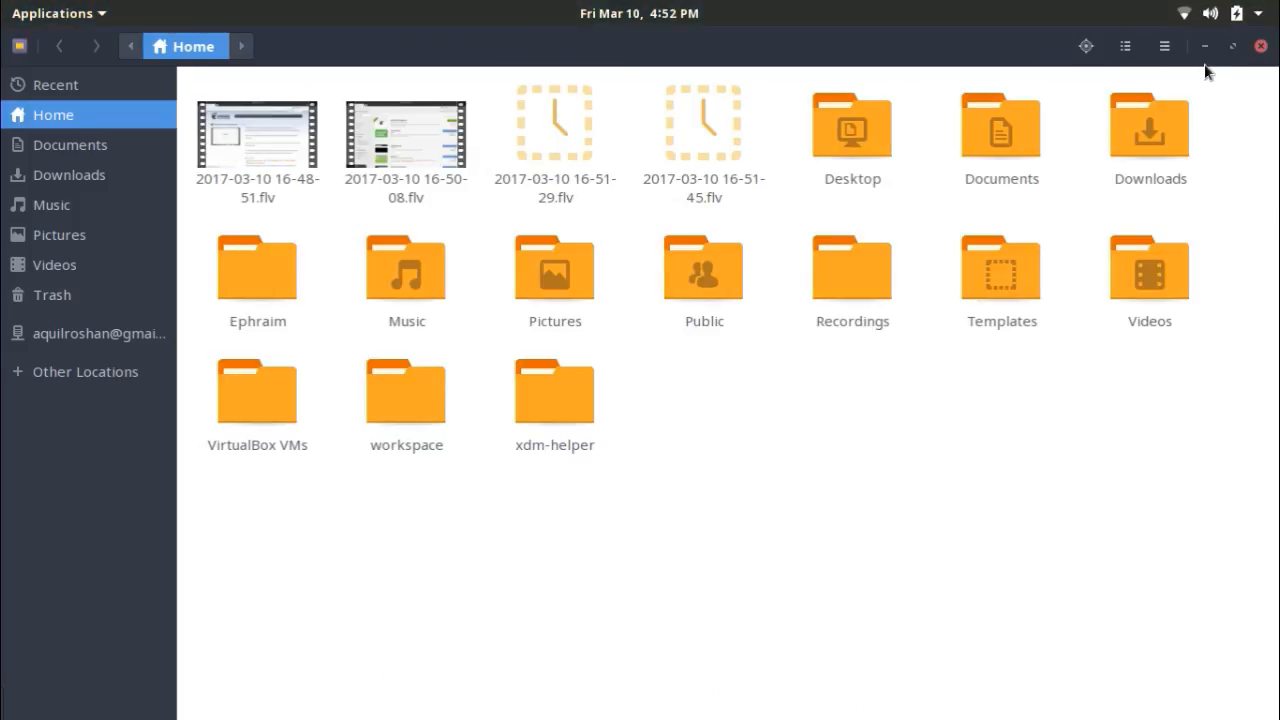
click(1260, 46)
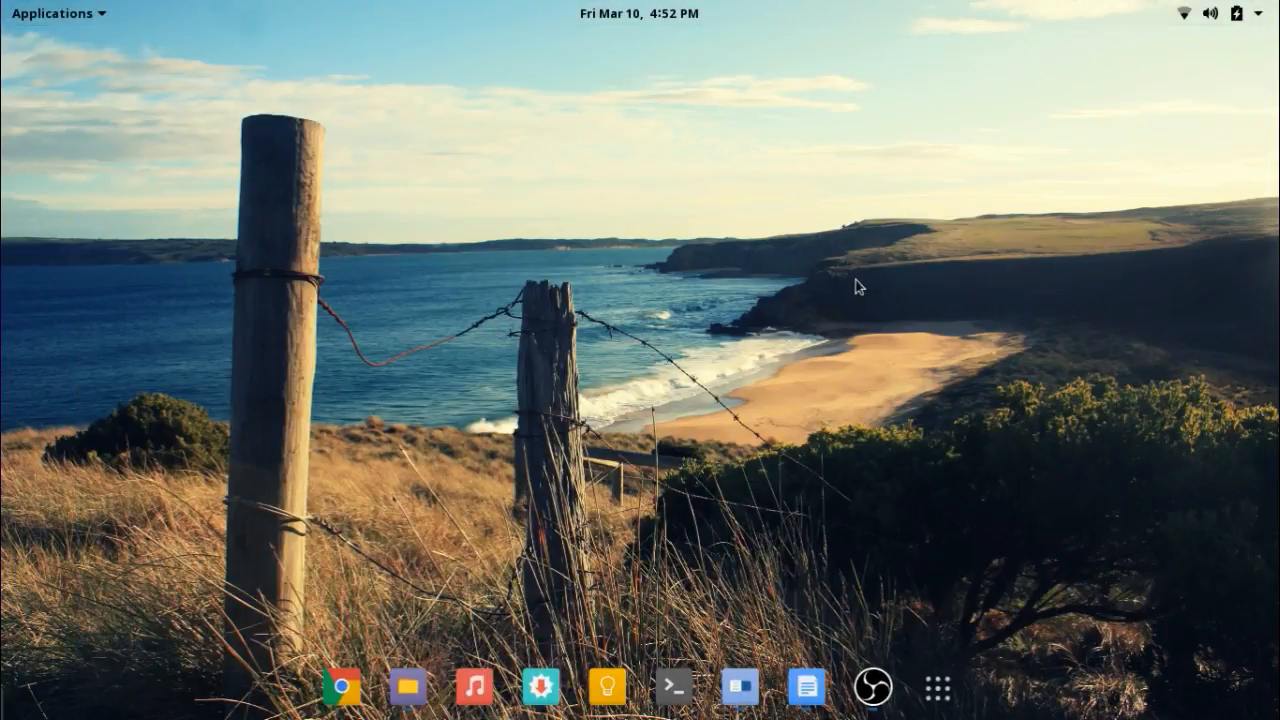
mouse_move(740, 688)
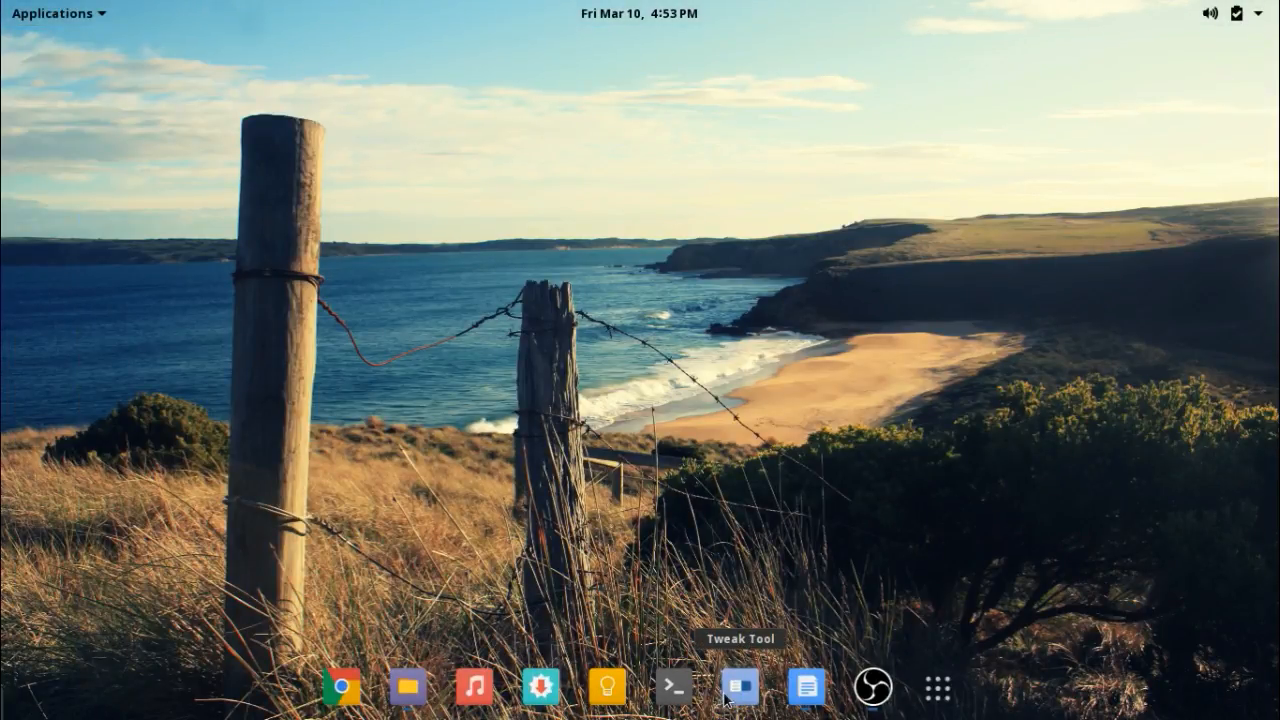
Step: View Dynamic panel transparency's Foreground text colouring settings in Tweaks, then close the dialog and Tweaks
click(740, 686)
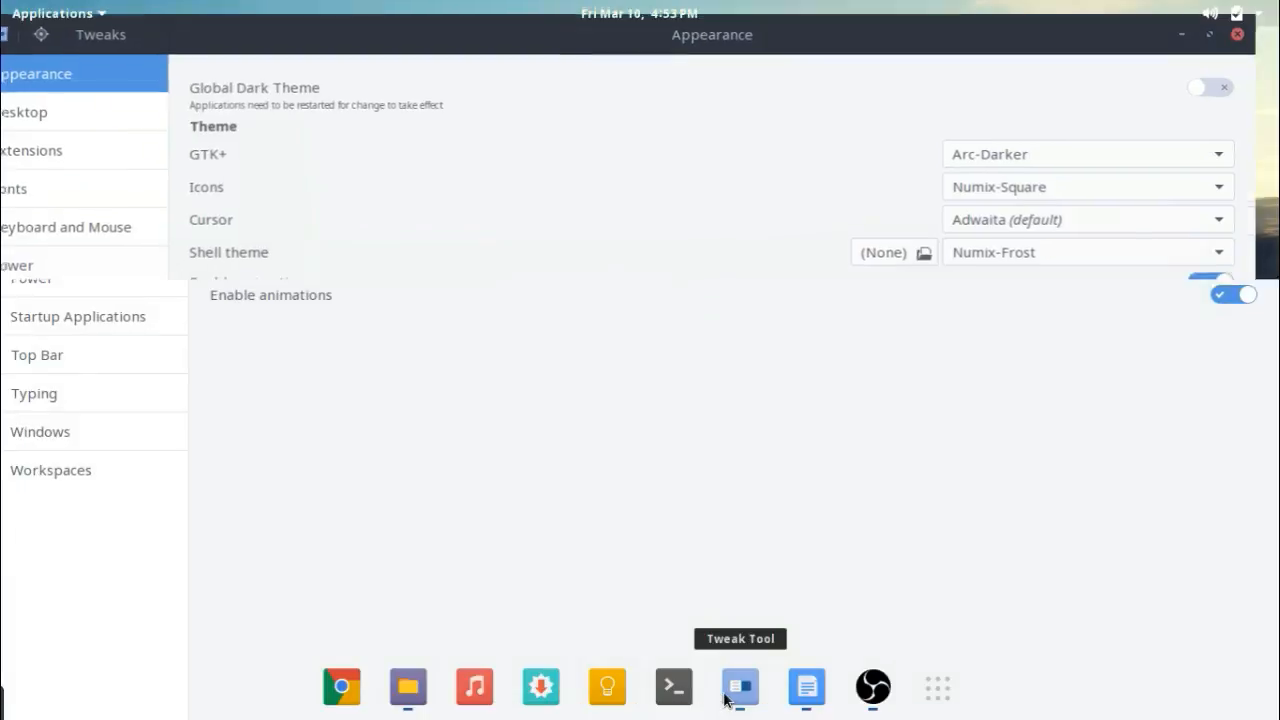
click(32, 150)
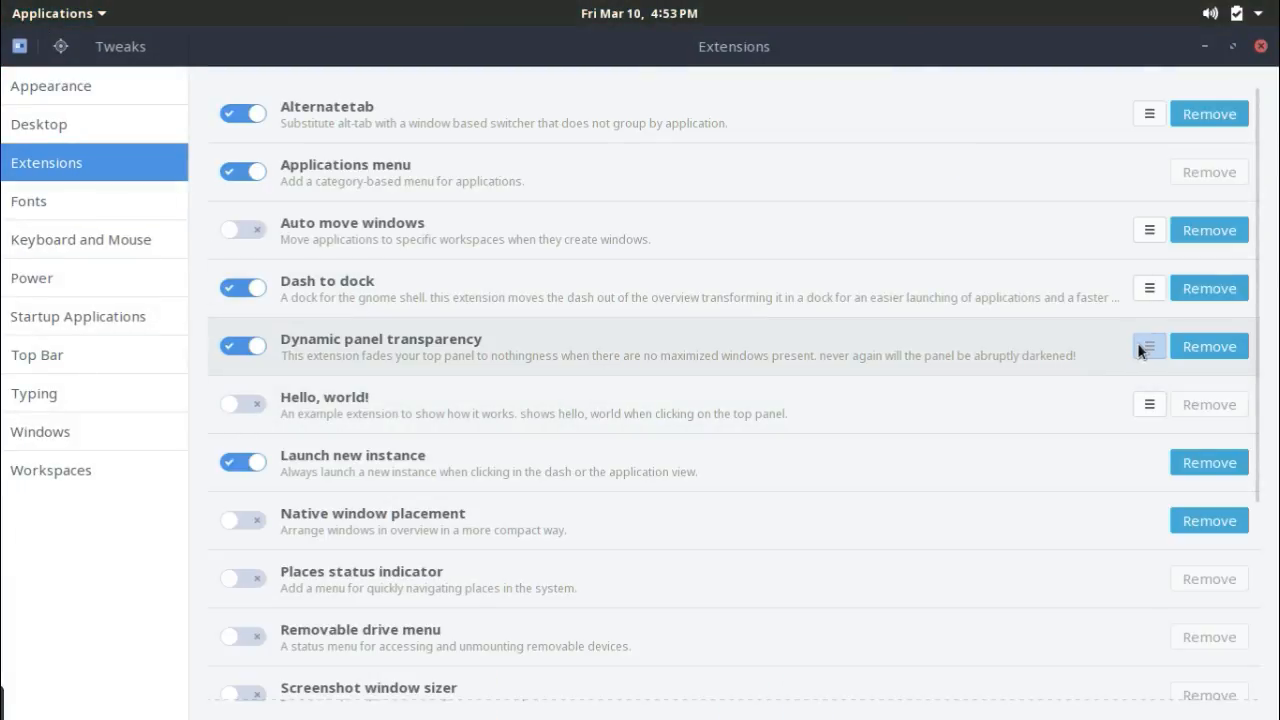
click(1148, 346)
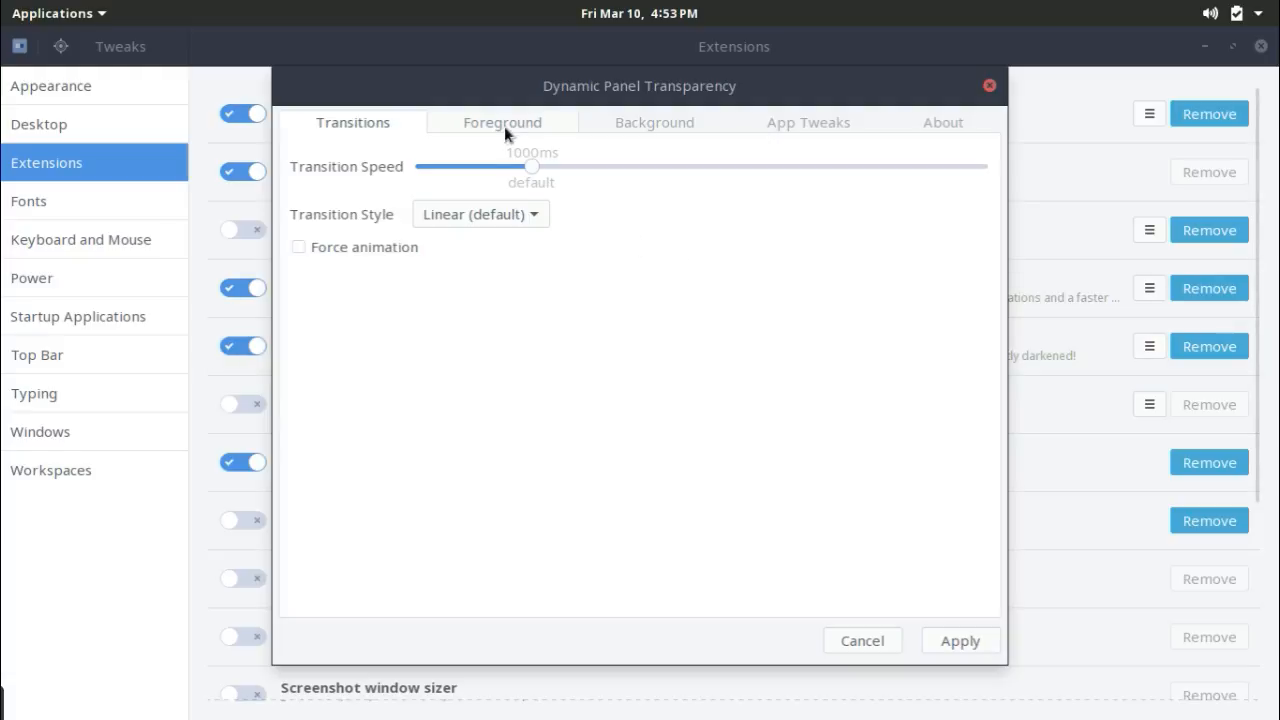
click(502, 122)
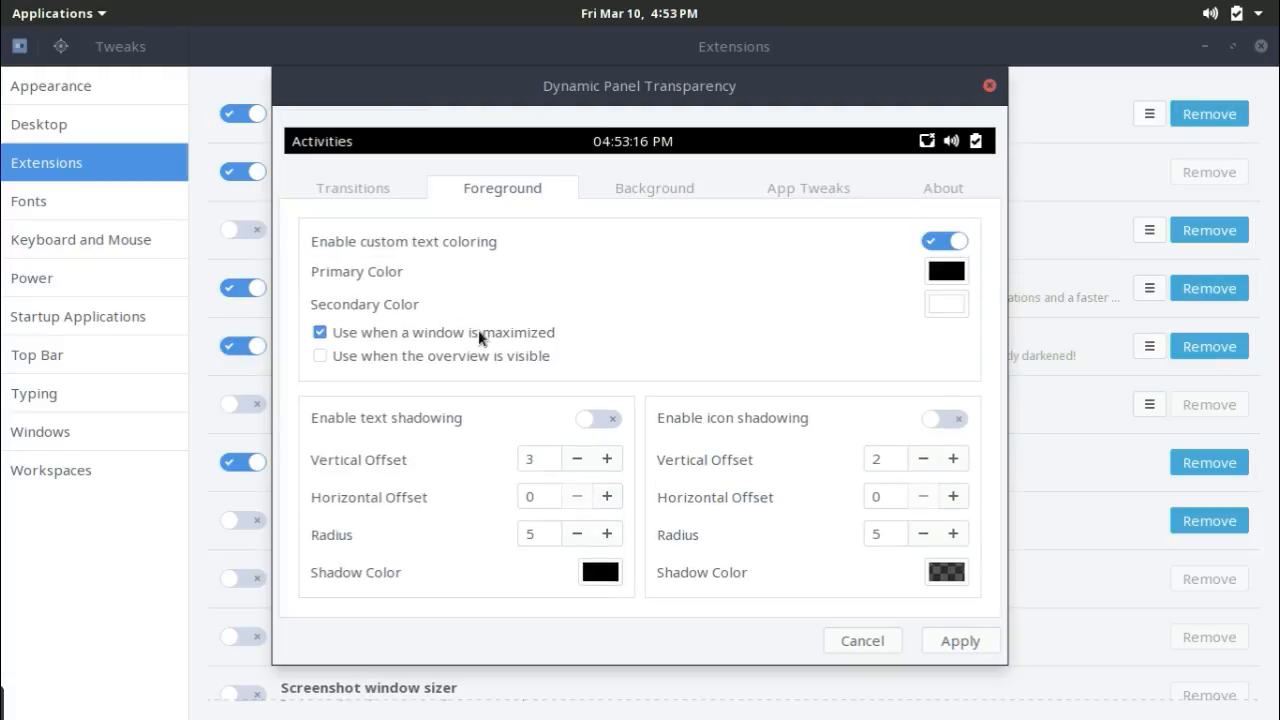
mouse_move(908, 324)
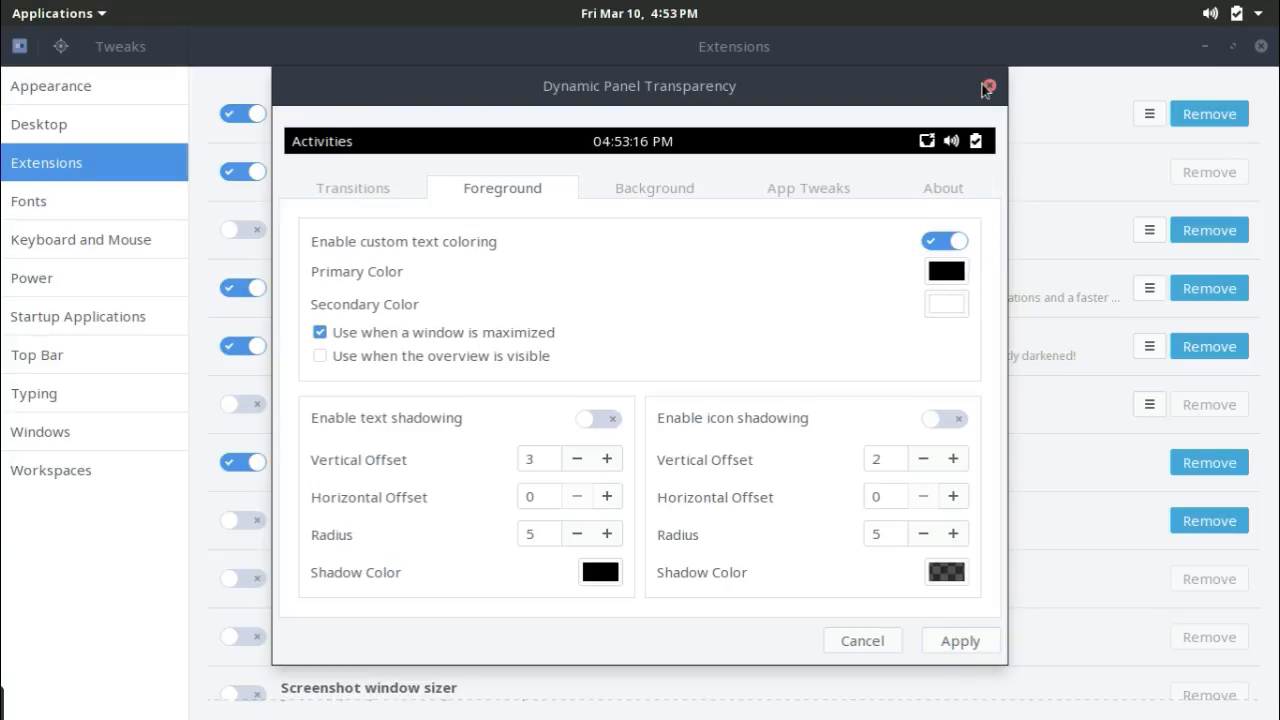
click(988, 86)
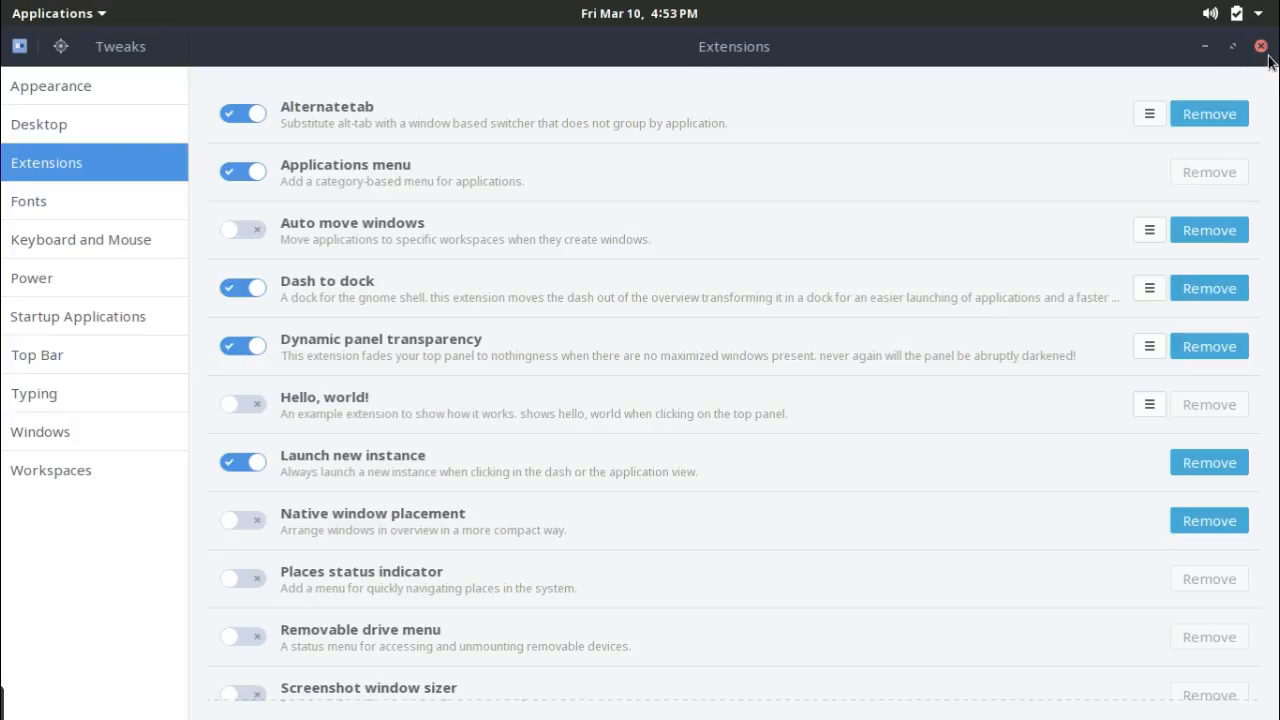
click(1260, 46)
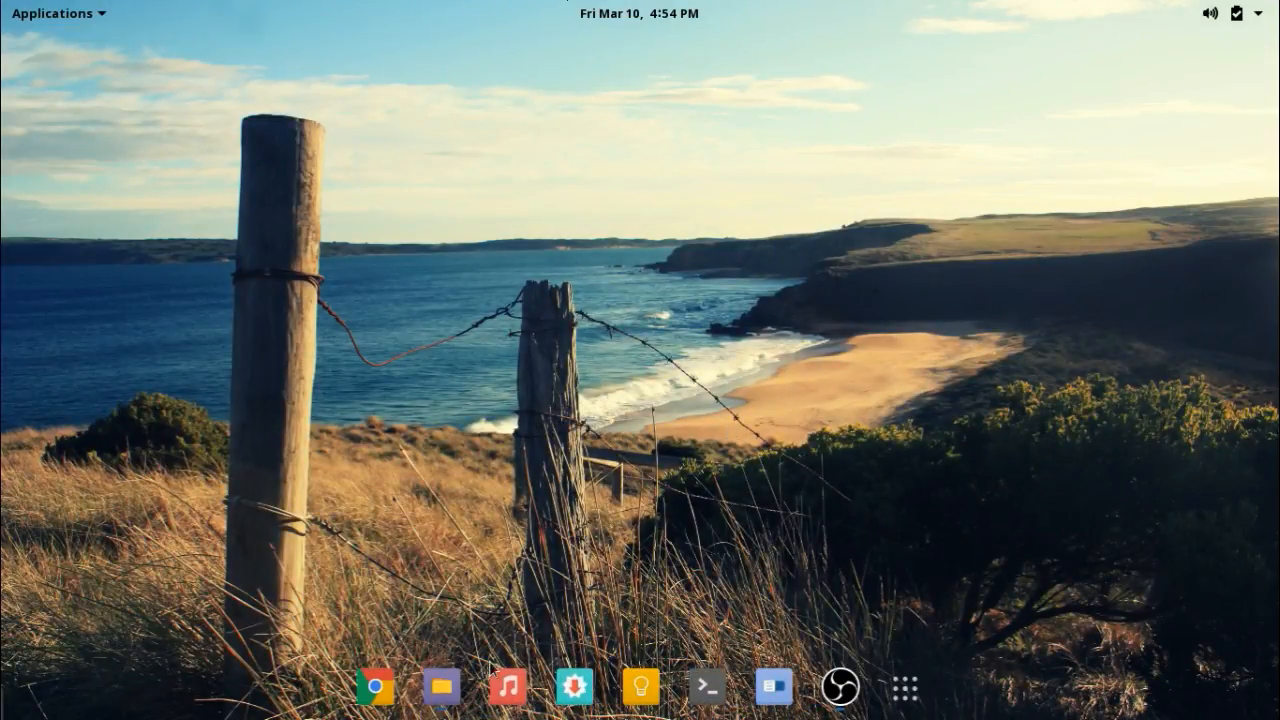
Step: Open the Home folder in Files from the dock, making the top bar turn opaque
click(440, 686)
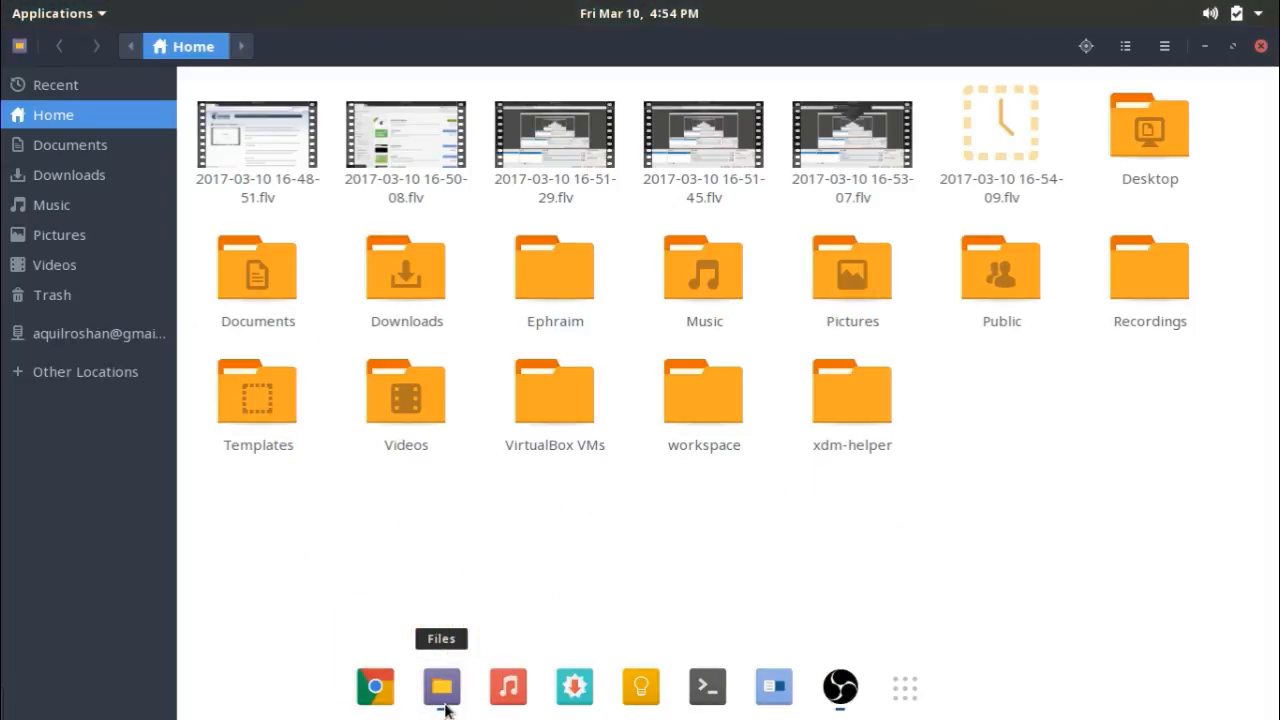
mouse_move(490, 198)
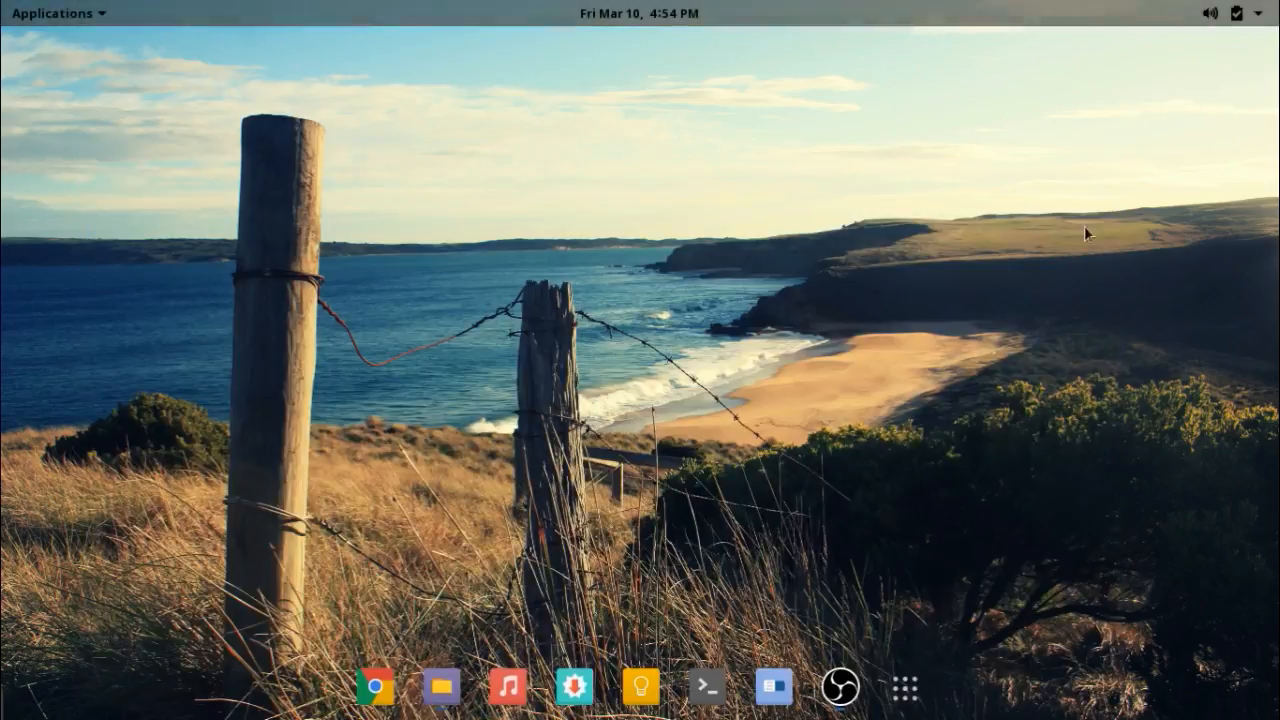
mouse_move(764, 190)
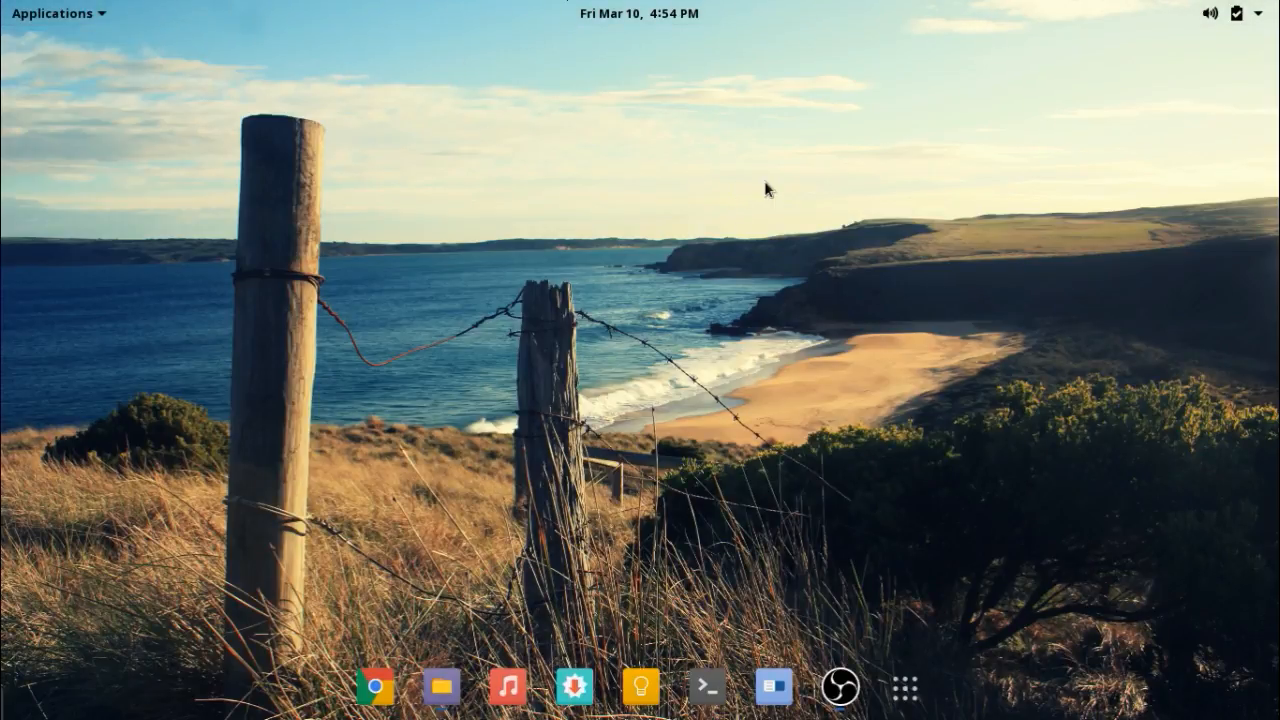
mouse_move(744, 212)
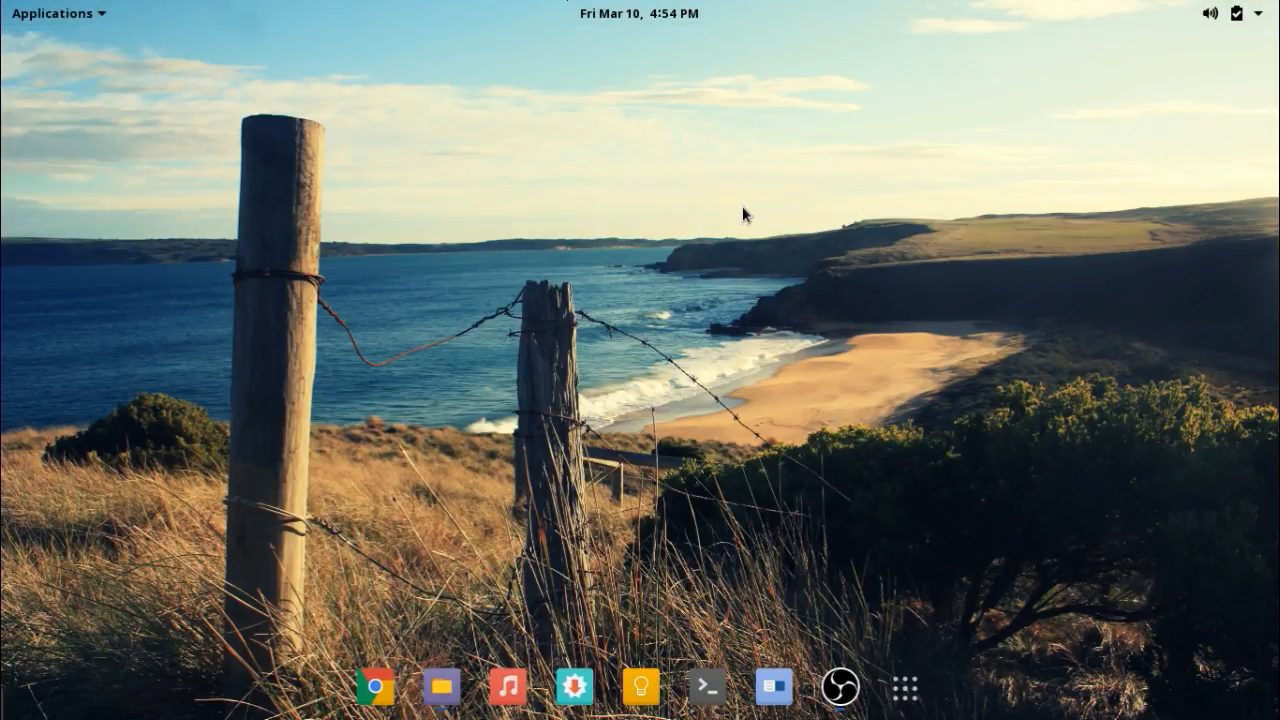
click(440, 686)
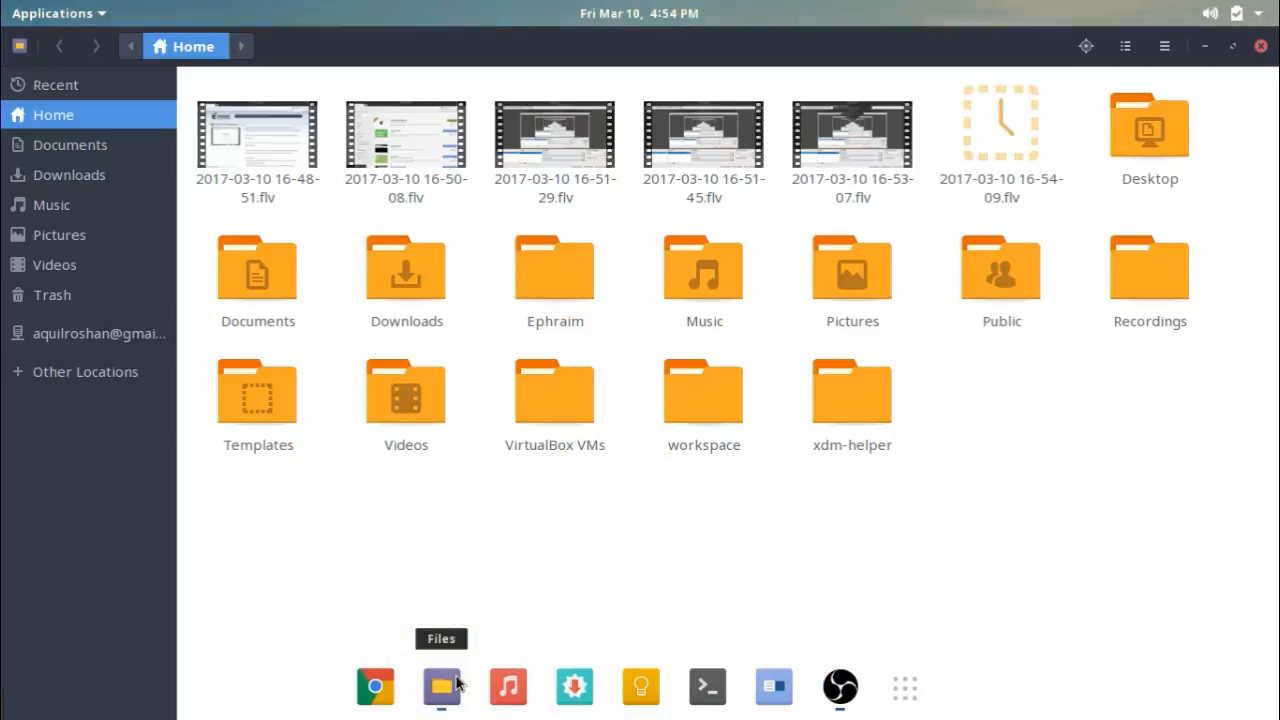